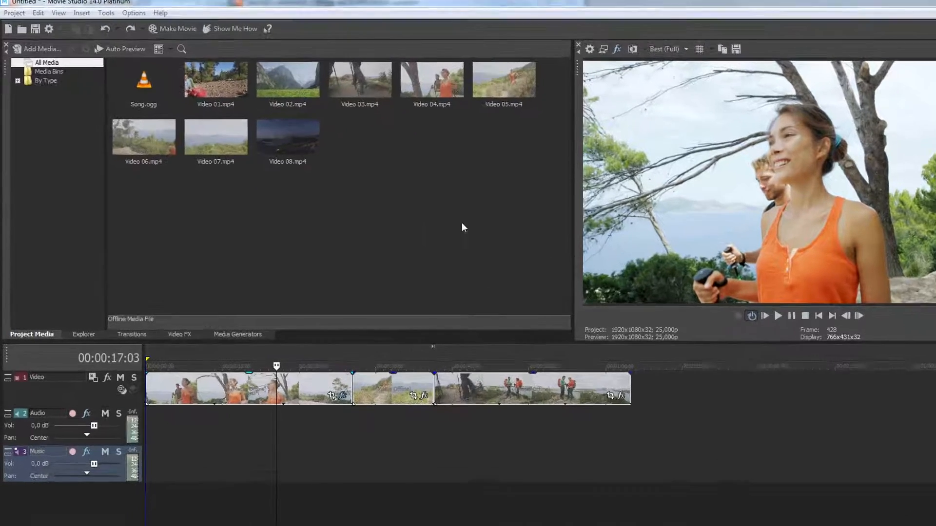
- Open the Insert menu to reach the Video Track option
{"action": "left_click", "coordinate": [81, 13]}
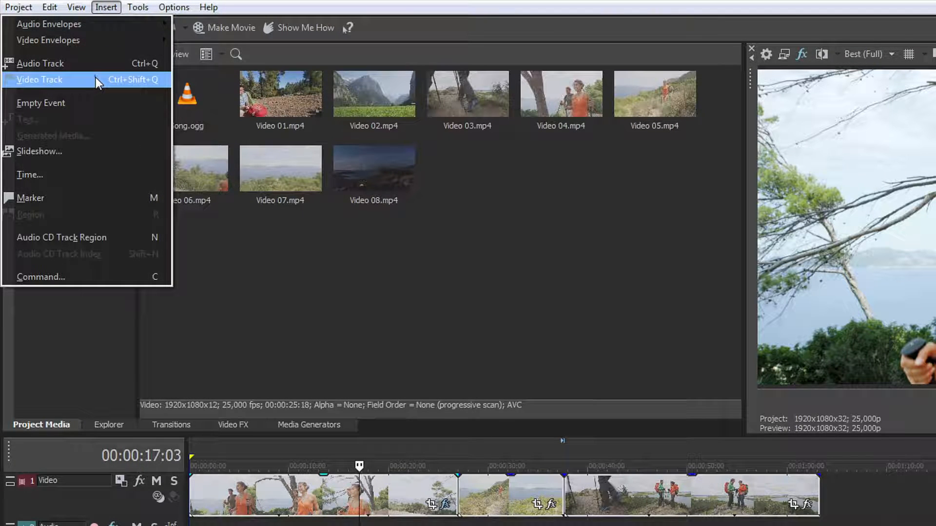
- Insert a new video track above the original track
{"action": "left_click", "coordinate": [40, 80]}
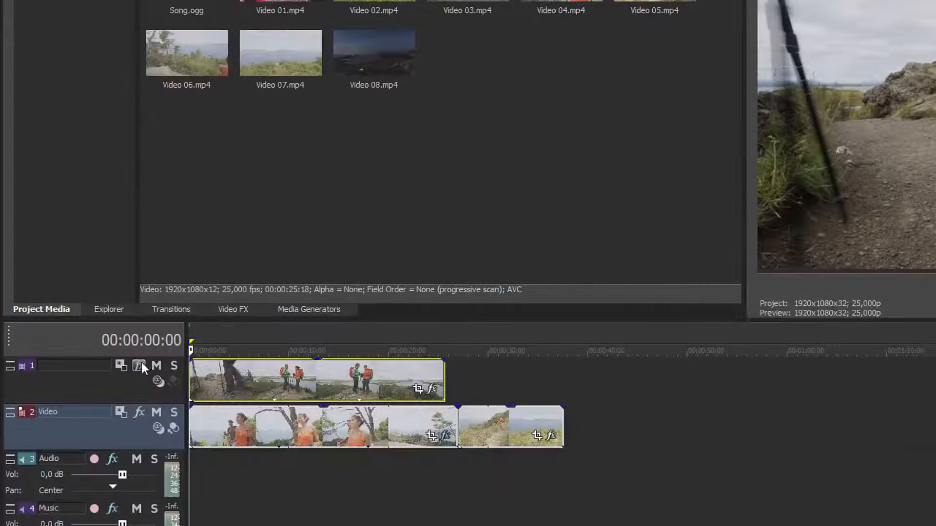
- Open the Track Motion window for the top video track
{"action": "left_click", "coordinate": [120, 365]}
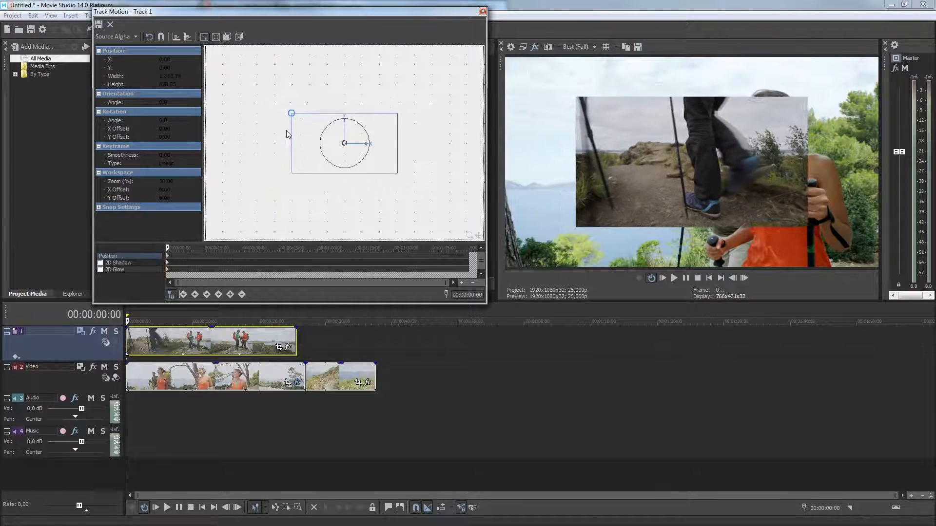
- Shrink the top-track video to a small inset and move it toward the upper left
{"action": "left_click_drag", "start_coordinate": [291, 114], "coordinate": [303, 118]}
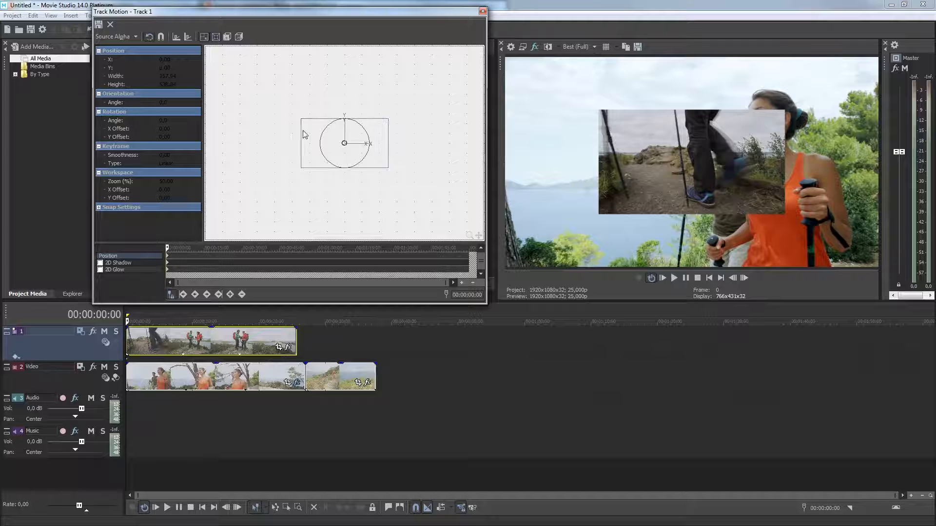
{"action": "left_click_drag", "start_coordinate": [344, 143], "coordinate": [306, 123]}
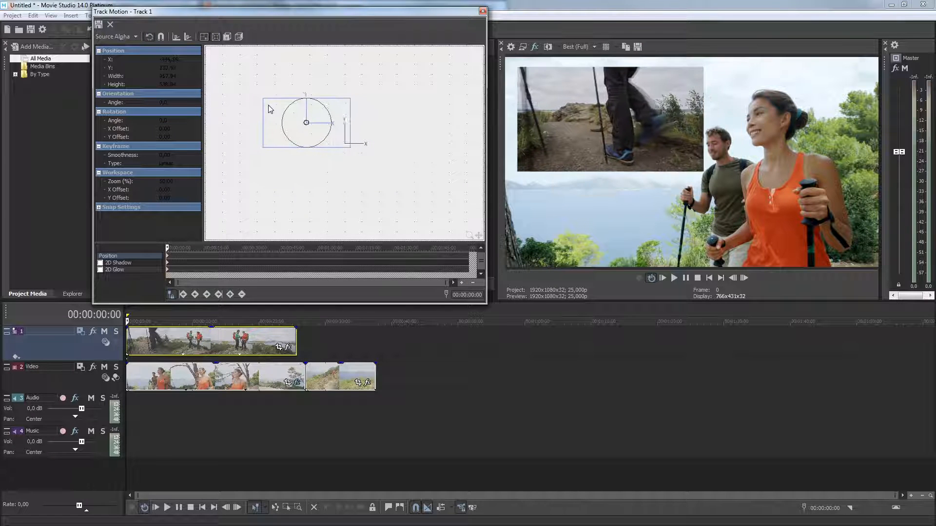
- Push the inset further into the top-left corner of the frame
{"action": "left_click_drag", "start_coordinate": [306, 122], "coordinate": [297, 117]}
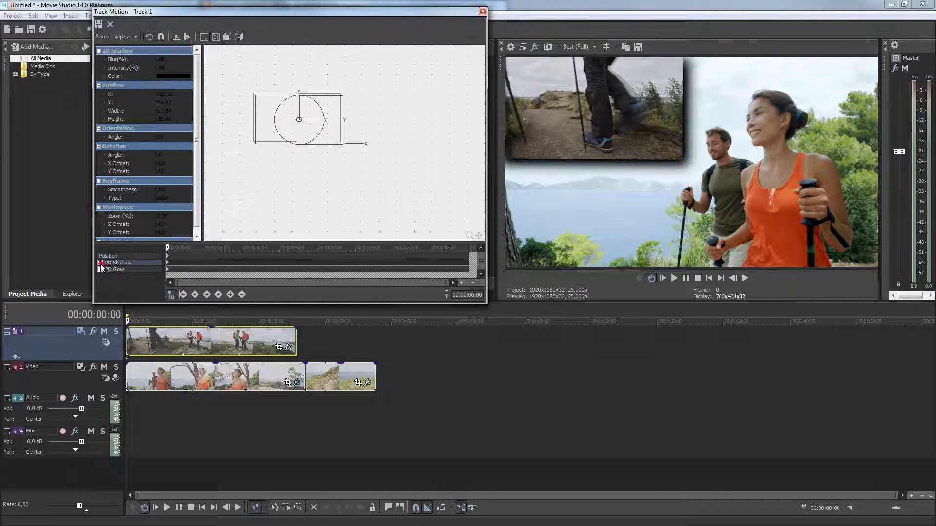
- At 00:00:23:09, keyframe the inset sliding right, then close Track Motion
{"action": "left_click", "coordinate": [101, 263]}
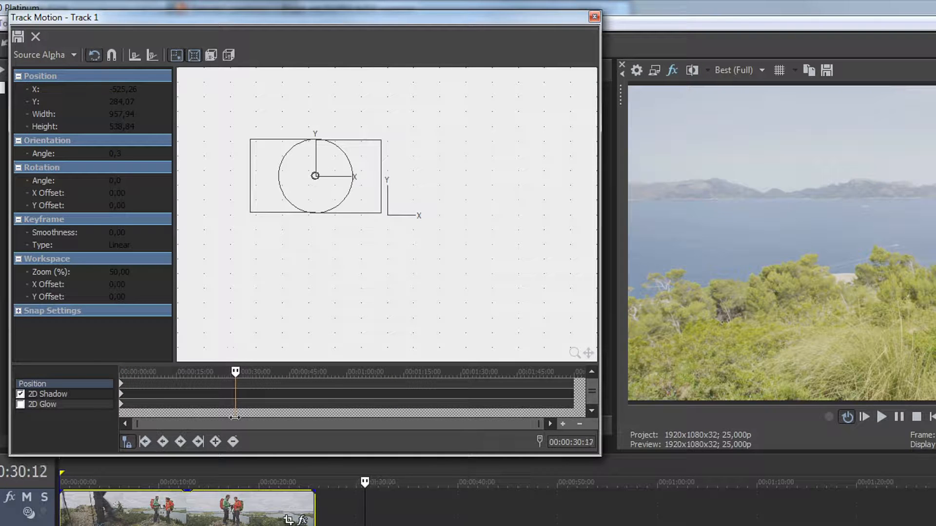
{"action": "left_click_drag", "start_coordinate": [234, 371], "coordinate": [207, 372]}
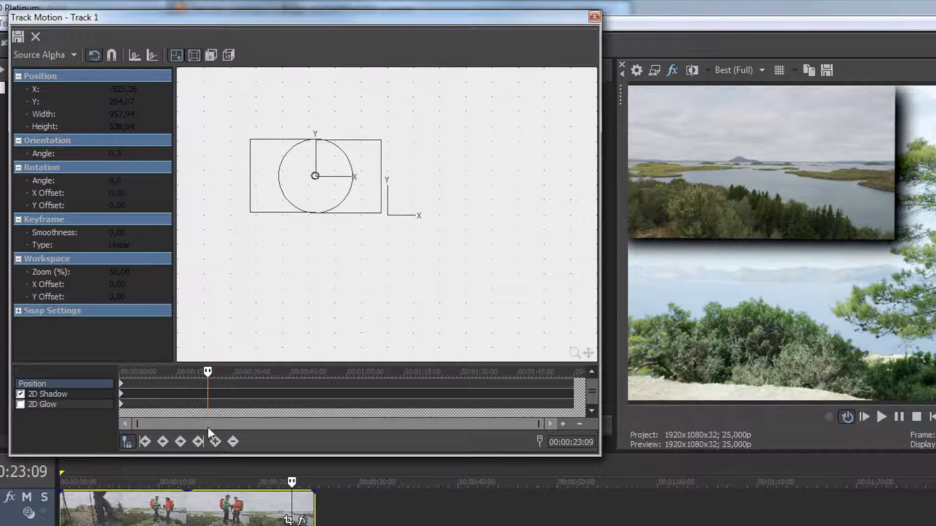
{"action": "left_click_drag", "start_coordinate": [315, 175], "coordinate": [358, 179]}
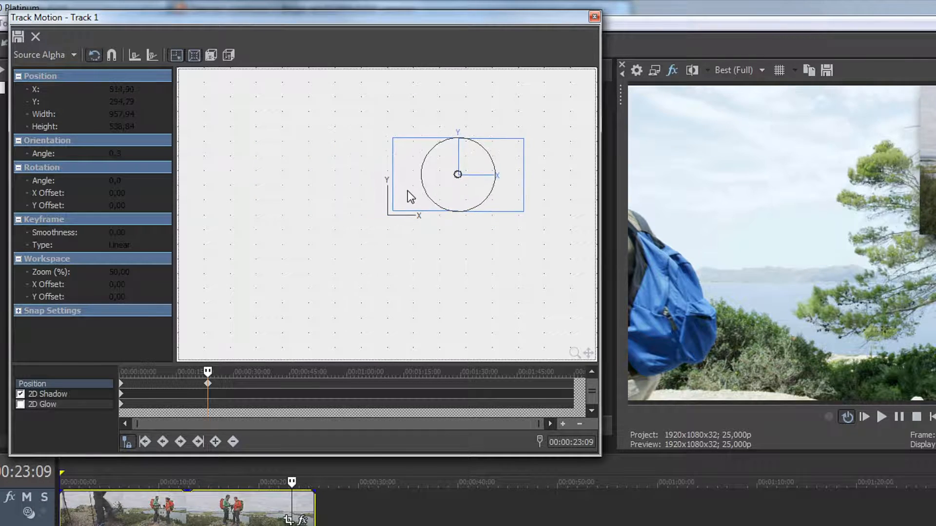
{"action": "left_click", "coordinate": [593, 17]}
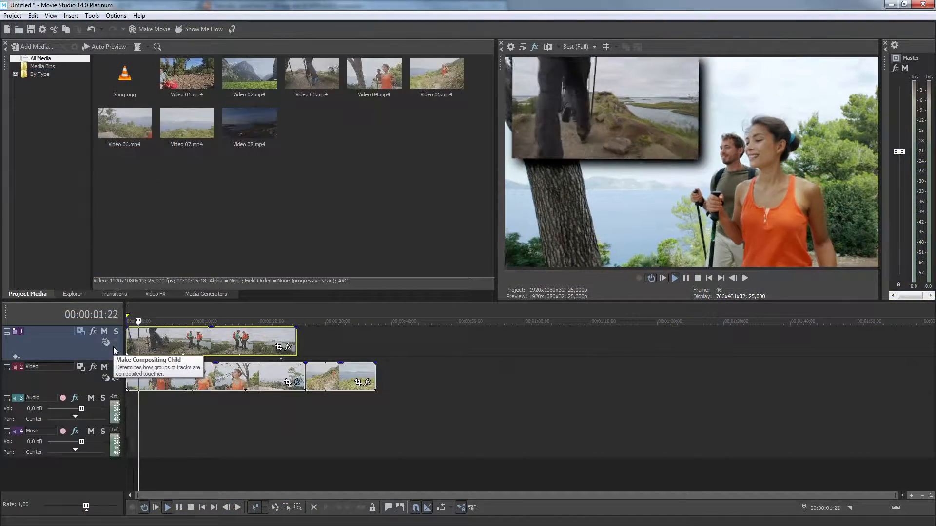